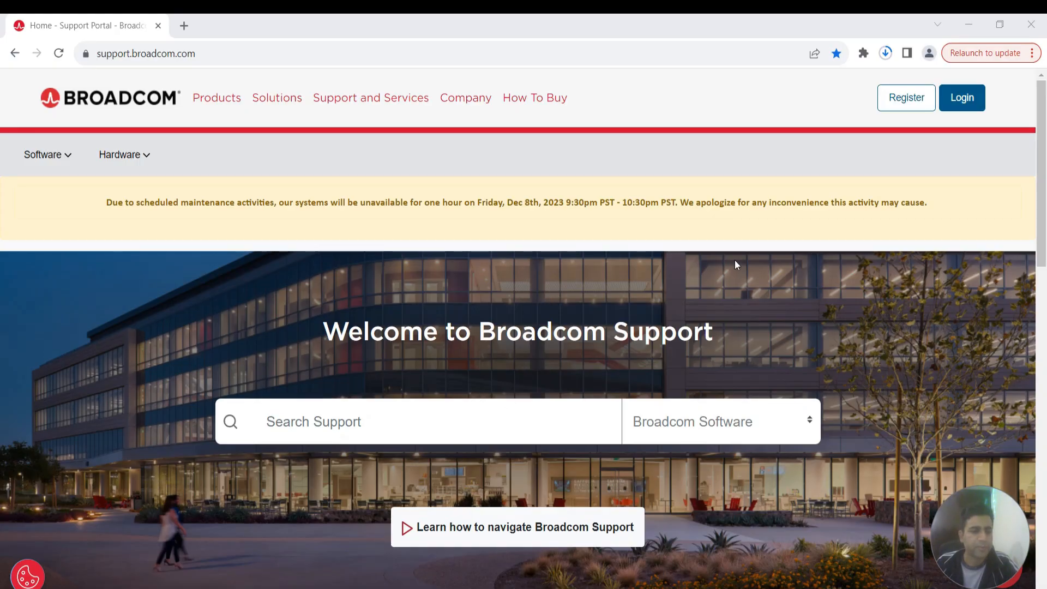
mouse_move(150, 91)
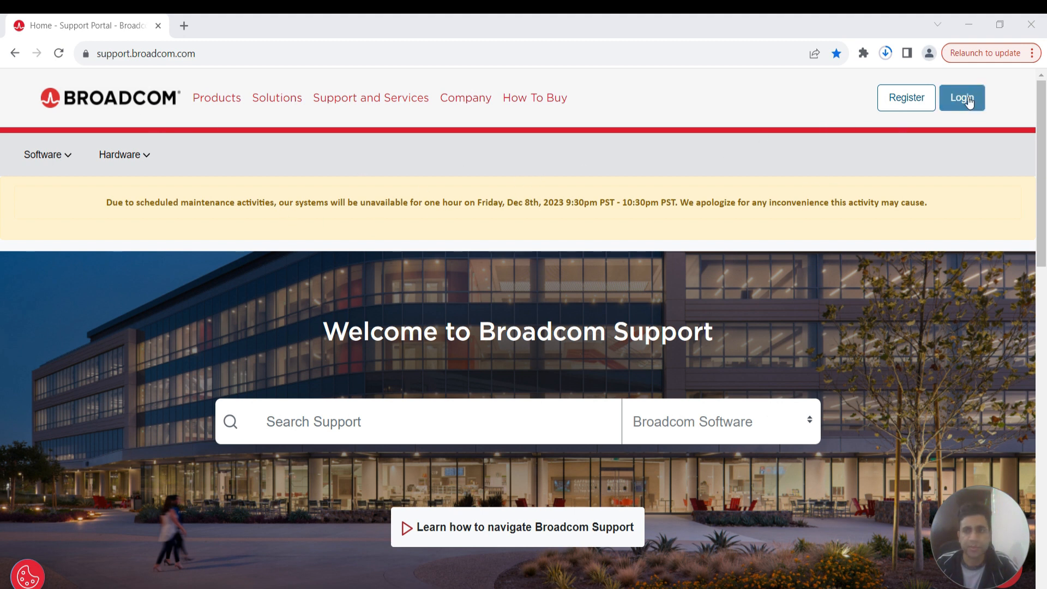
mouse_move(136, 519)
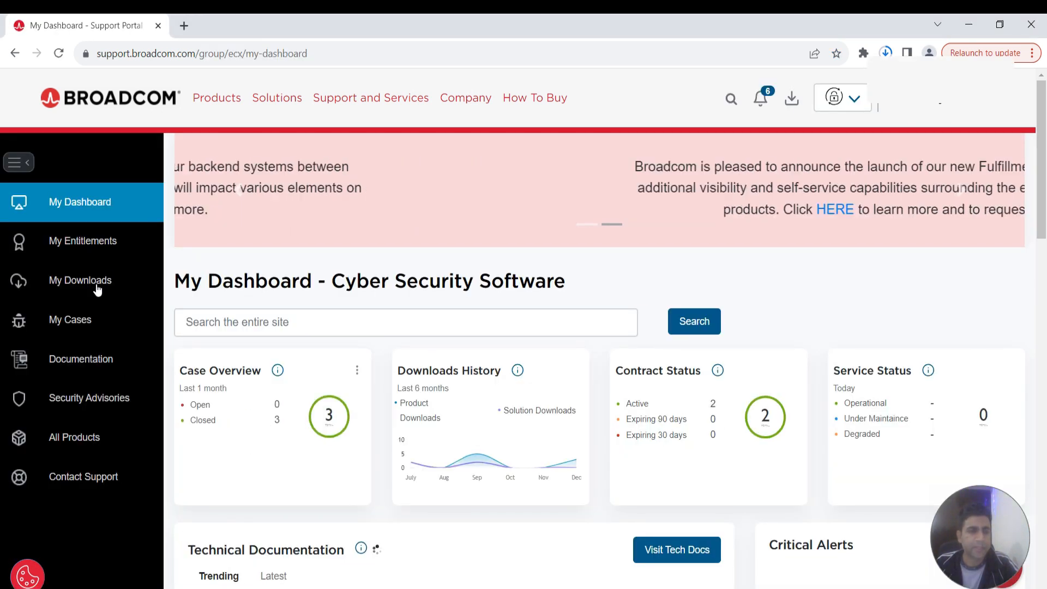
Go to My Downloads and choose the API GATEWAY product
left_click(80, 280)
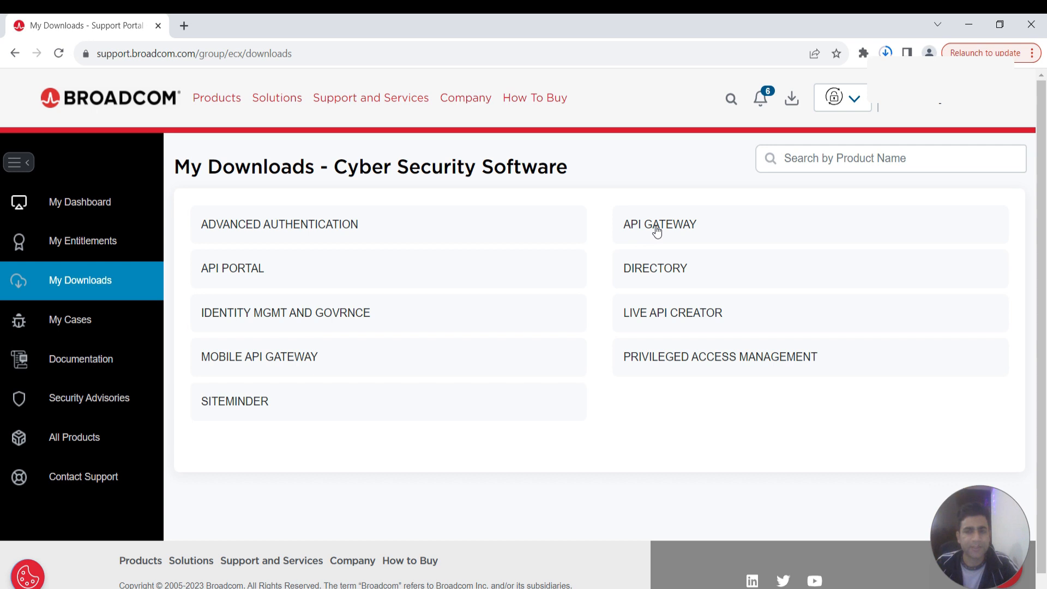
left_click(660, 225)
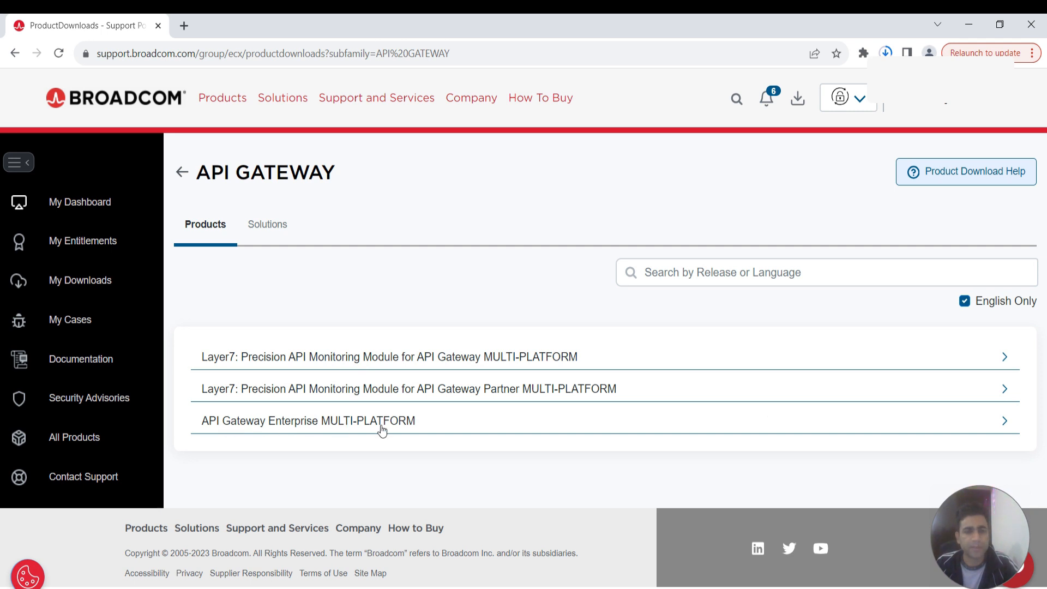
Expand API Gateway Enterprise MULTI-PLATFORM and select release 10.1
left_click(308, 421)
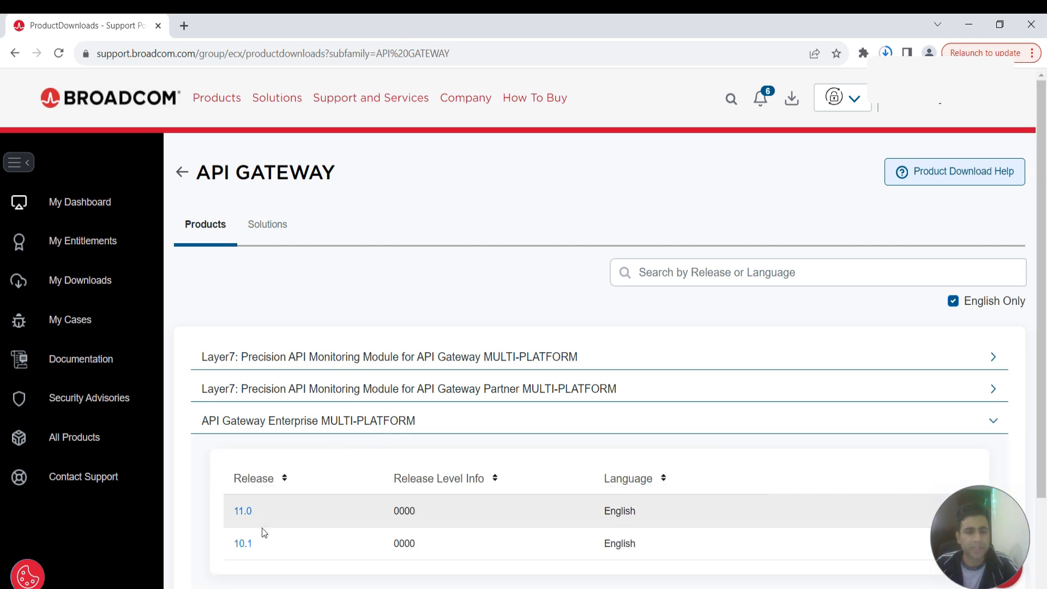
scroll("down", 3)
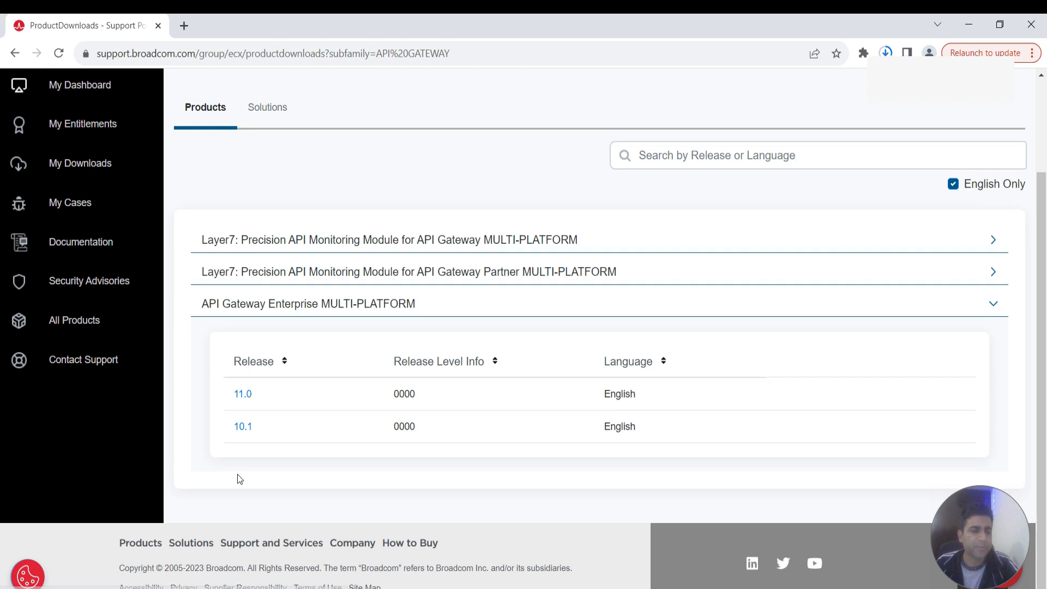
left_click(242, 427)
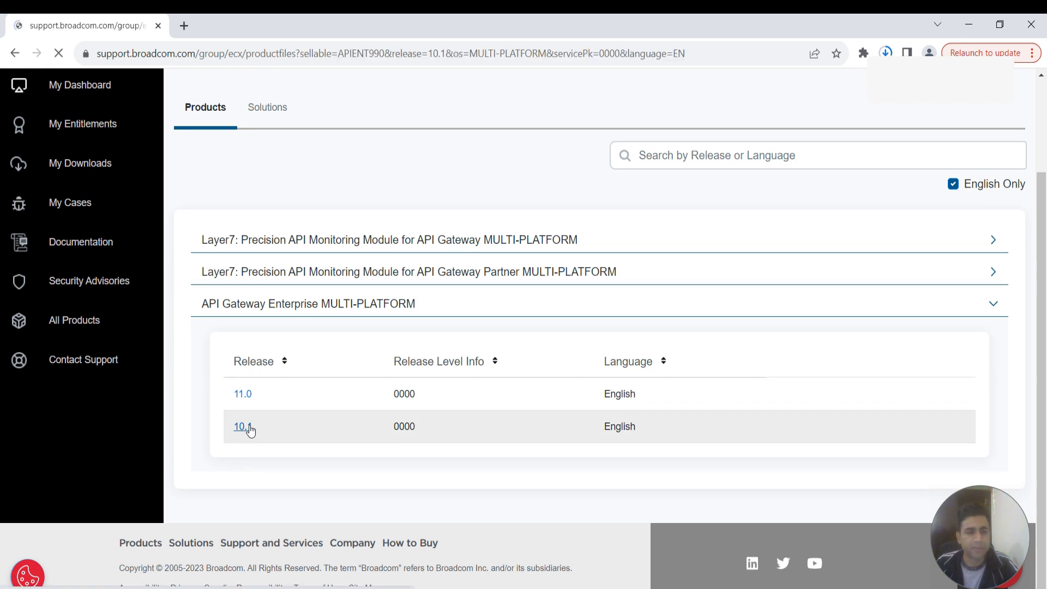
Filter the file list by 'poli', queue the Policy Manager zip, and view pending downloads
left_click(240, 427)
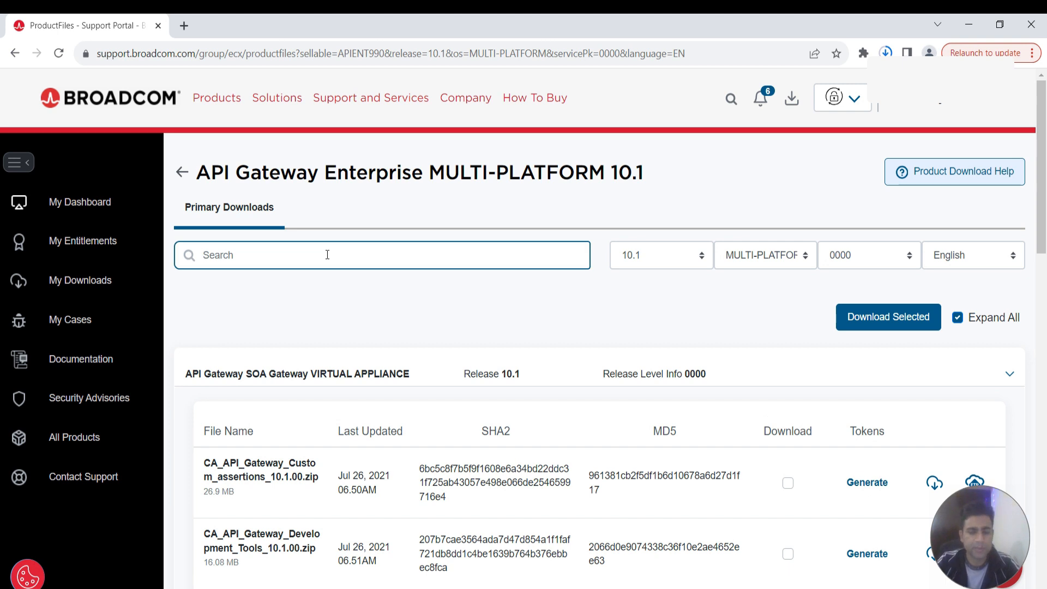
type("poli")
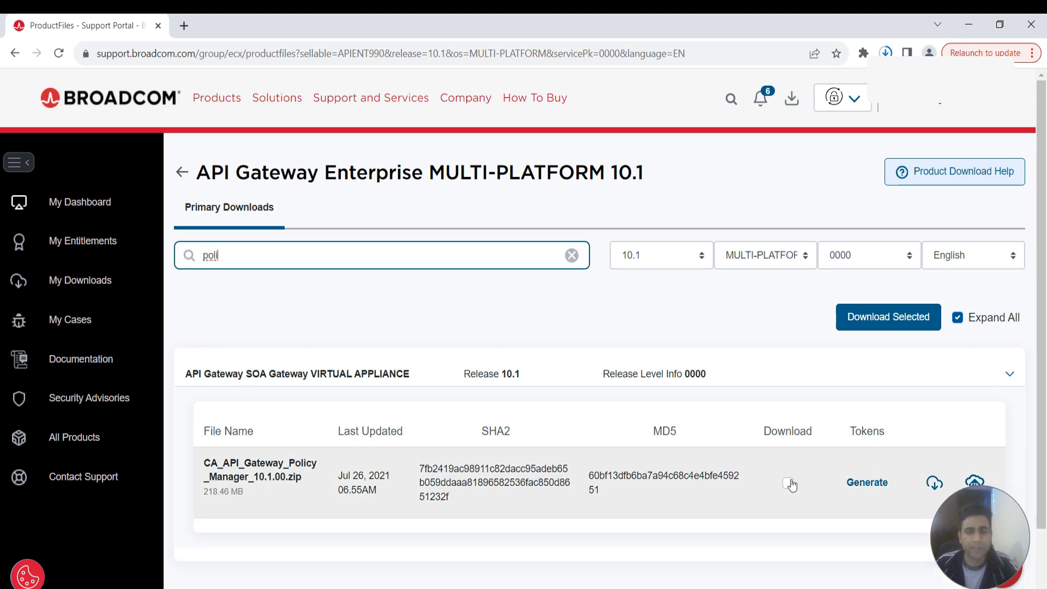
left_click(788, 484)
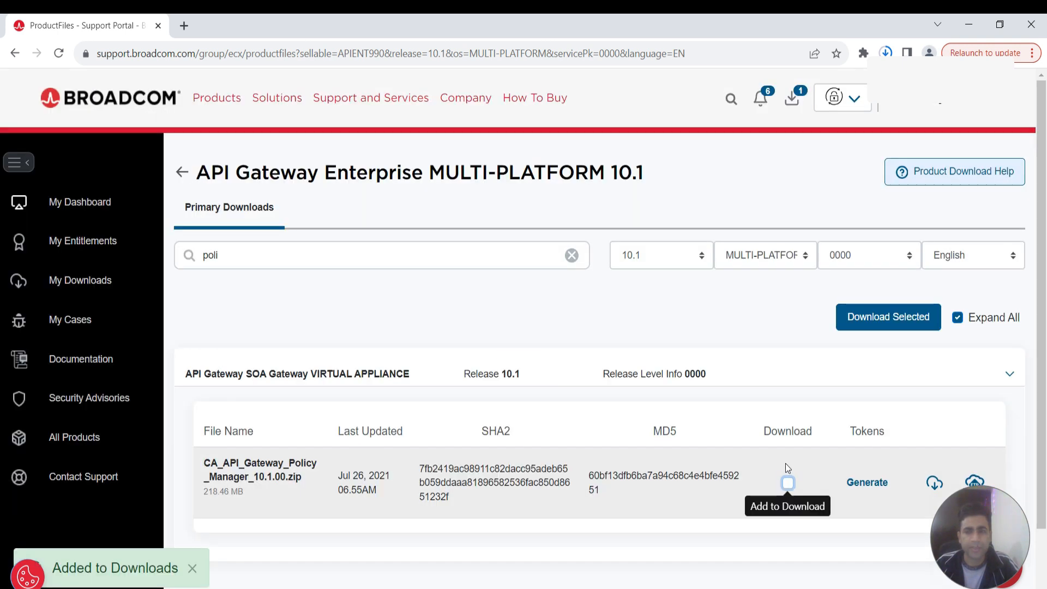
left_click(792, 98)
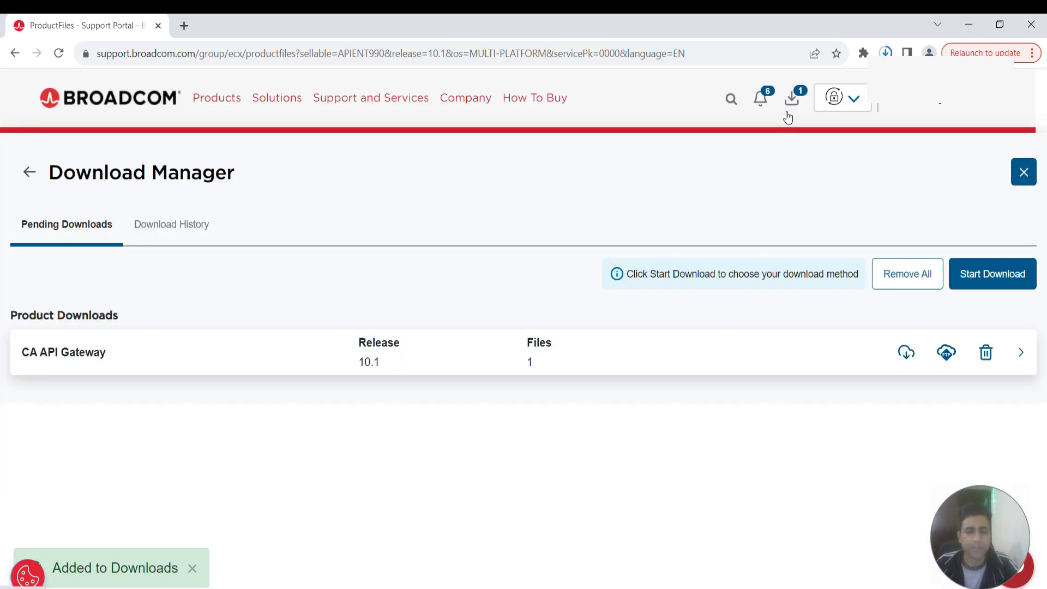
Expand the CA API Gateway entry and confirm Remove All pending files
left_click(1021, 353)
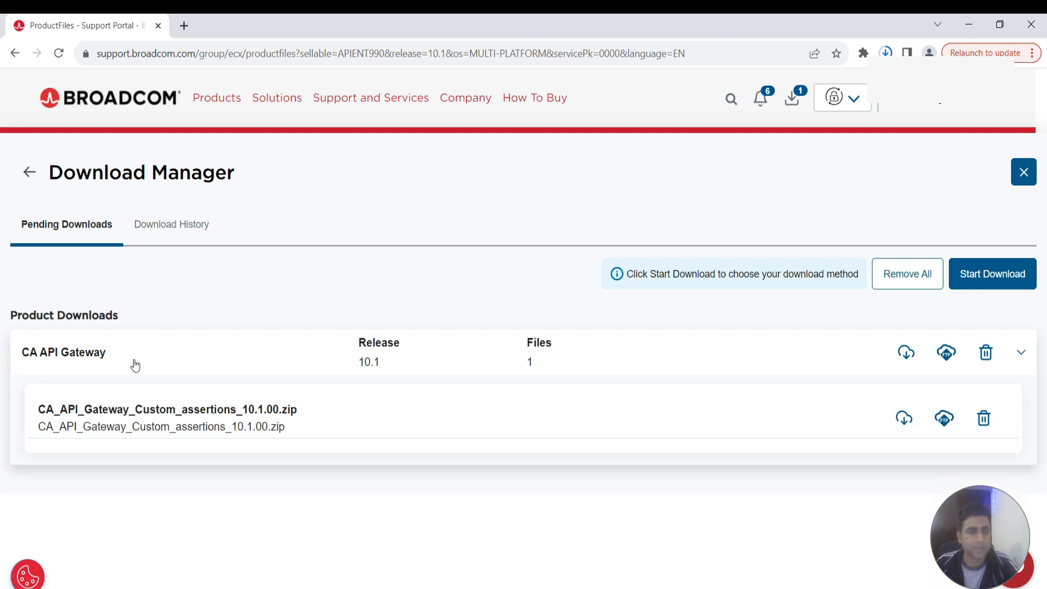
mouse_move(428, 340)
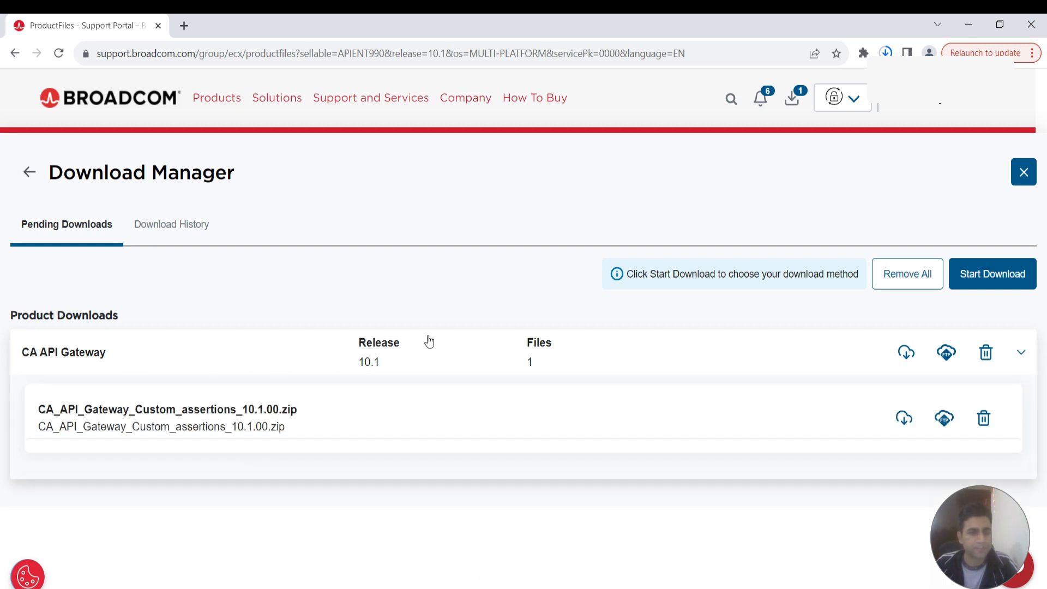
mouse_move(655, 251)
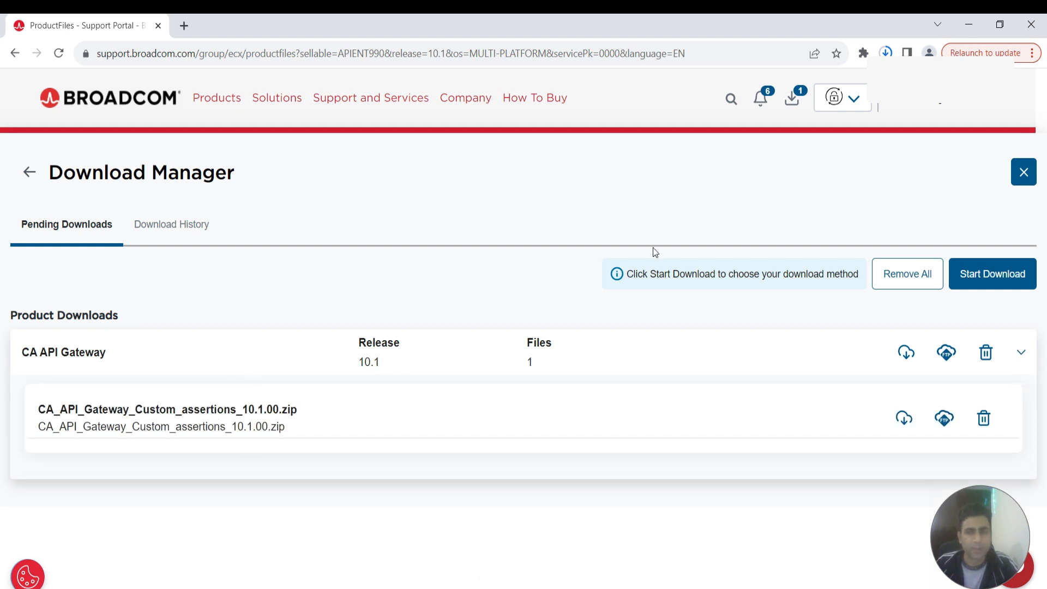
left_click(908, 274)
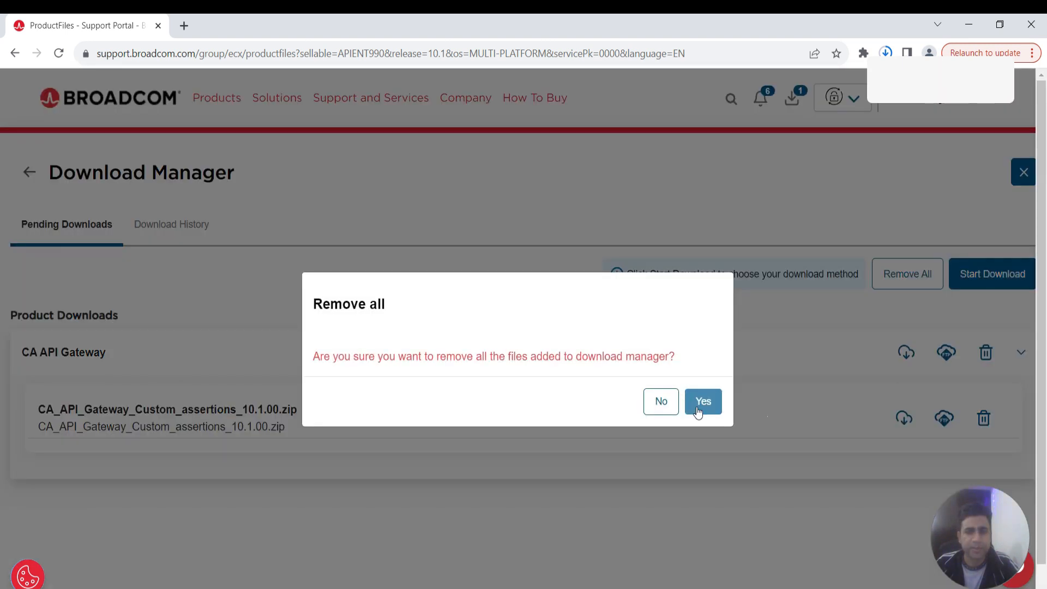
left_click(702, 401)
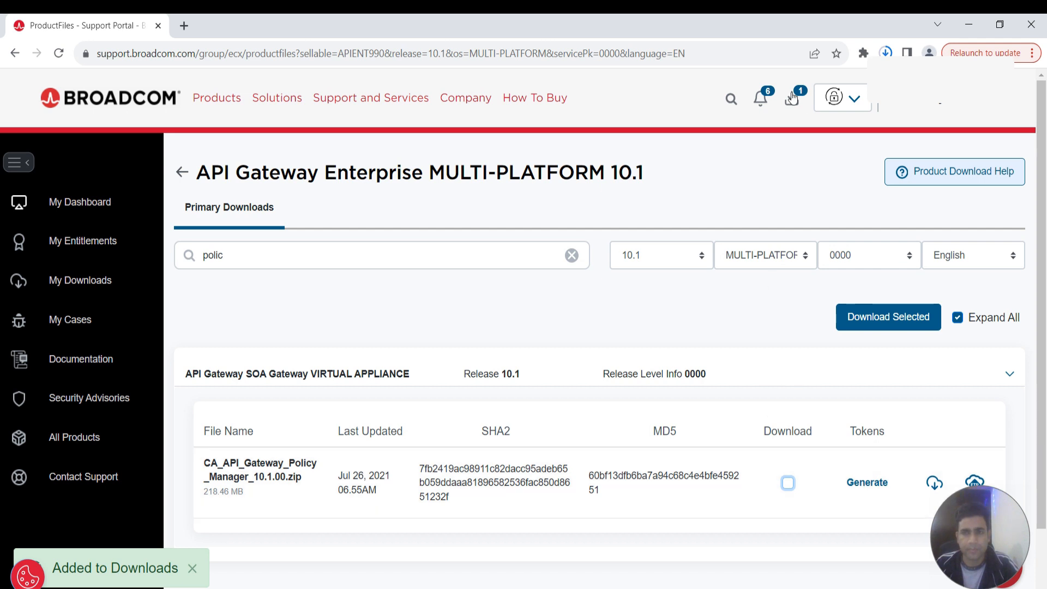
Dismiss the notice and start the HTTPS download of CA_API_Gateway_Policy_Manager_10.1.00.zip
left_click(792, 98)
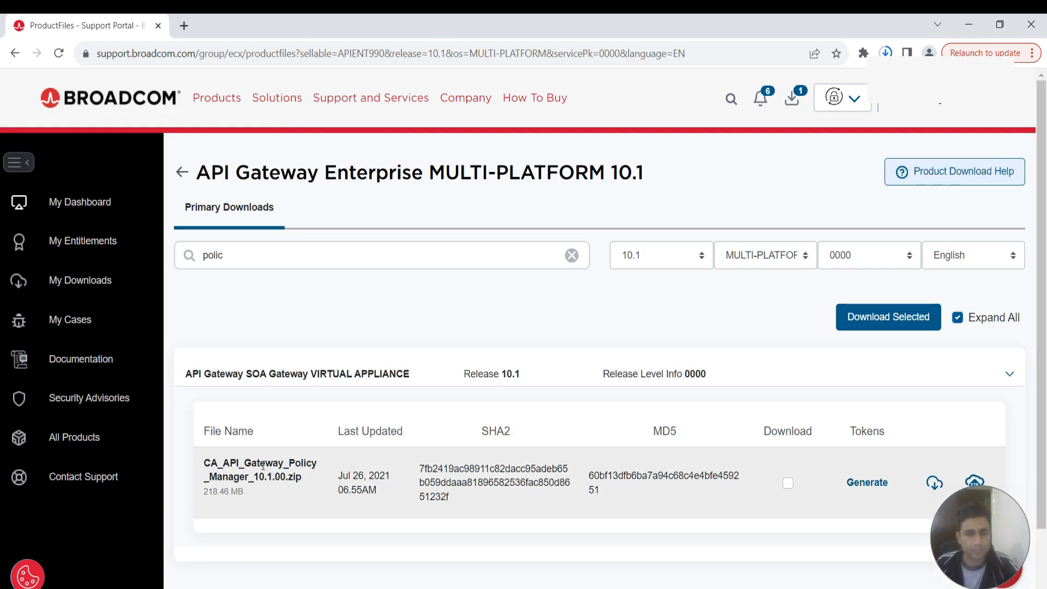
scroll("down", 3)
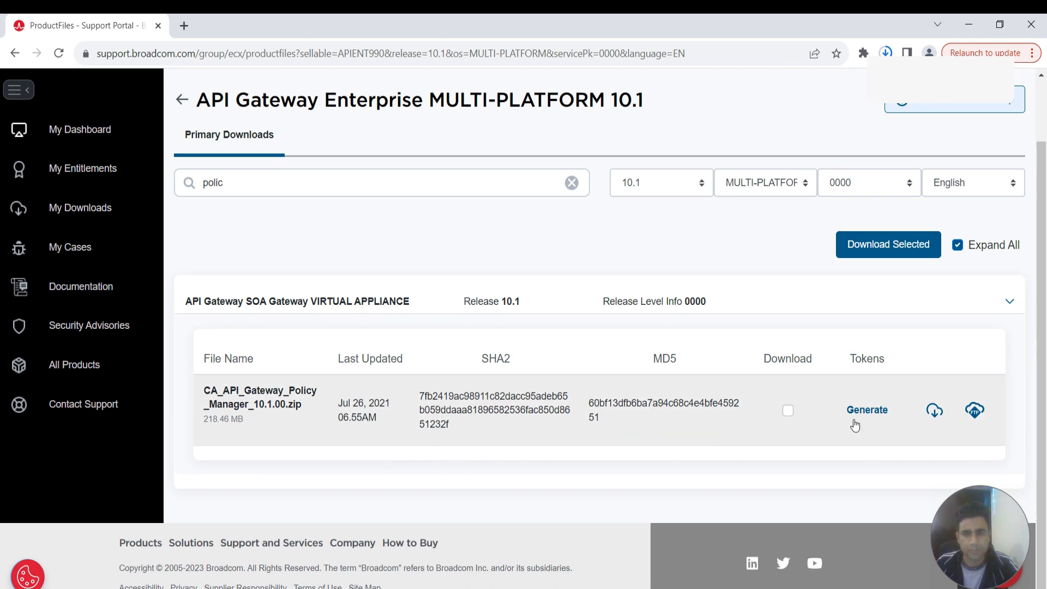
mouse_move(934, 411)
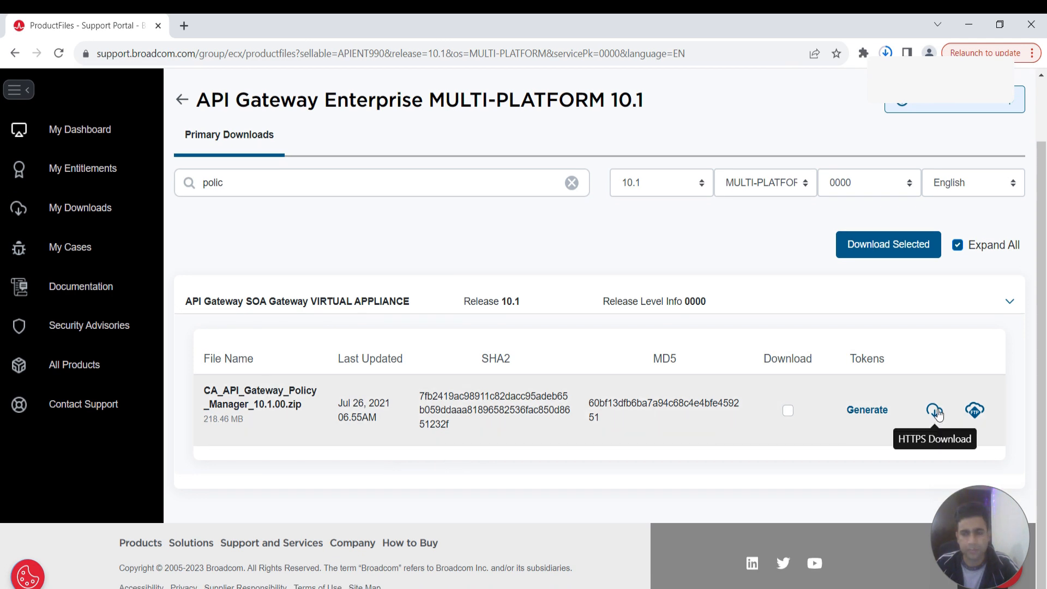
mouse_move(754, 454)
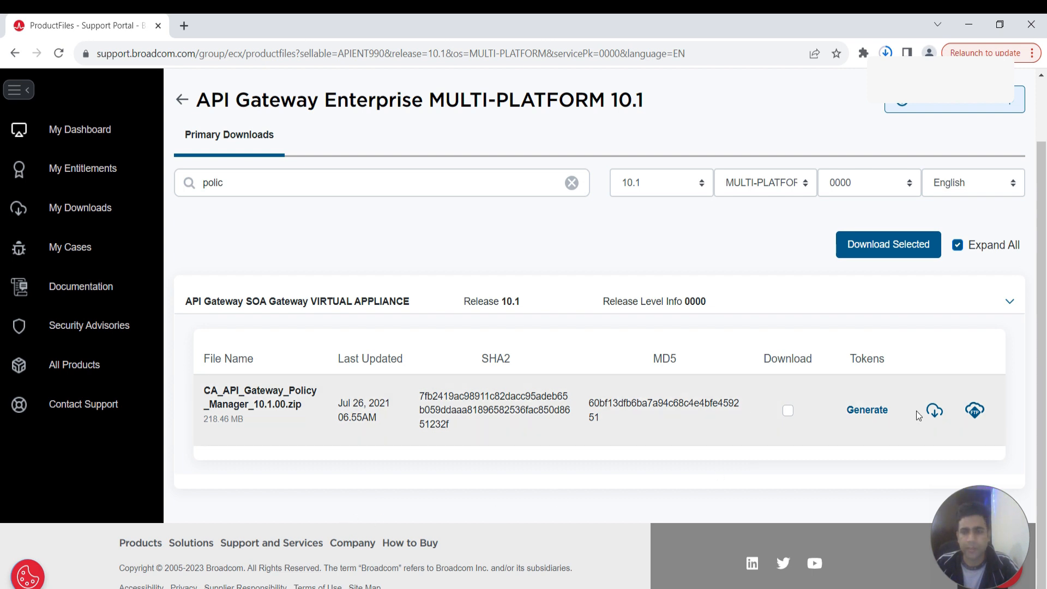
left_click(933, 410)
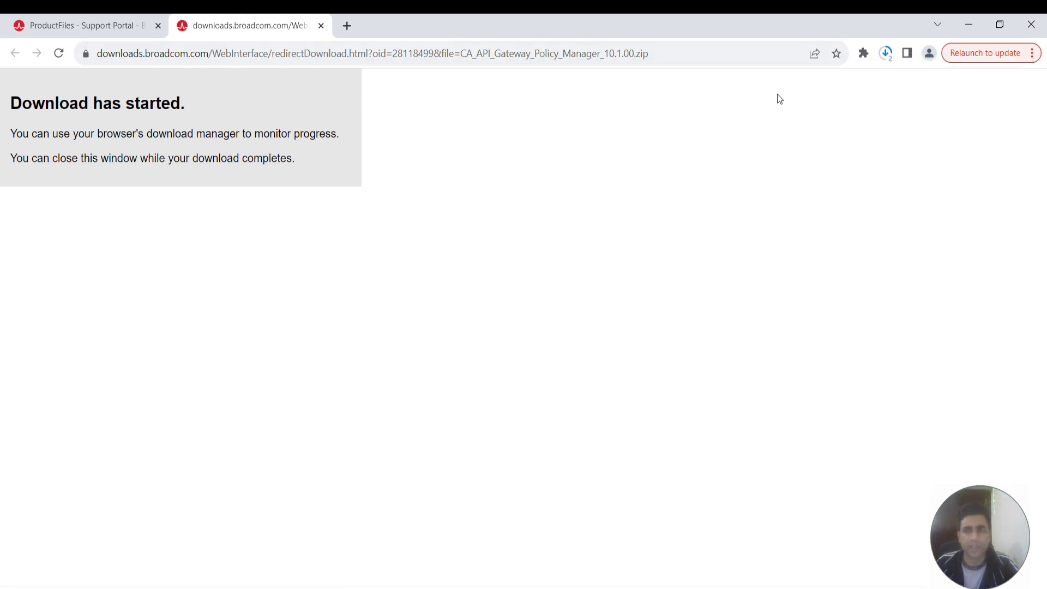
Check Chrome's download list showing the Policy Manager zip at 5.4 of 218 MB
left_click(884, 52)
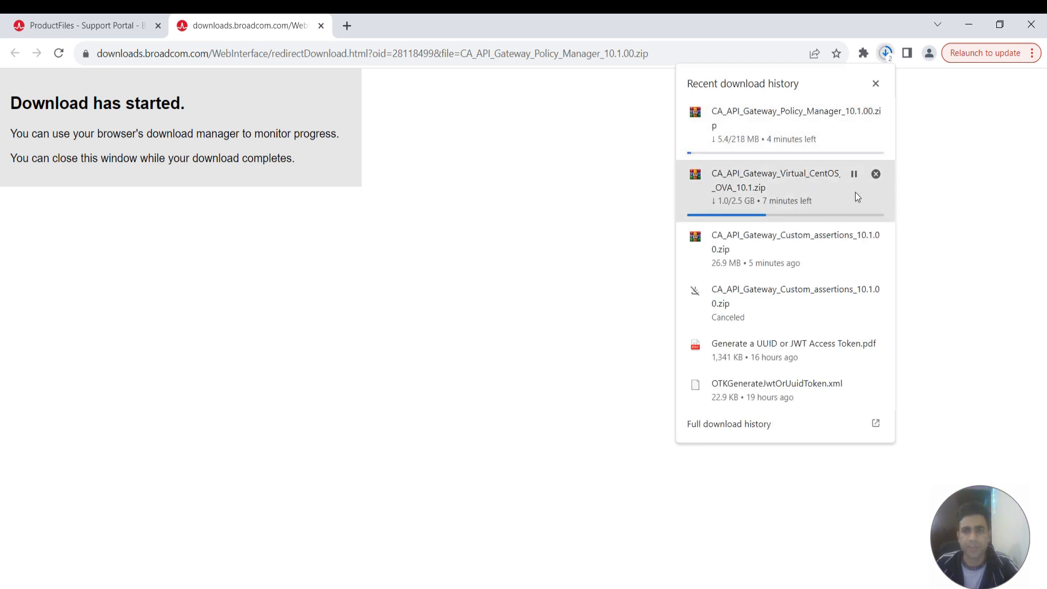
mouse_move(774, 132)
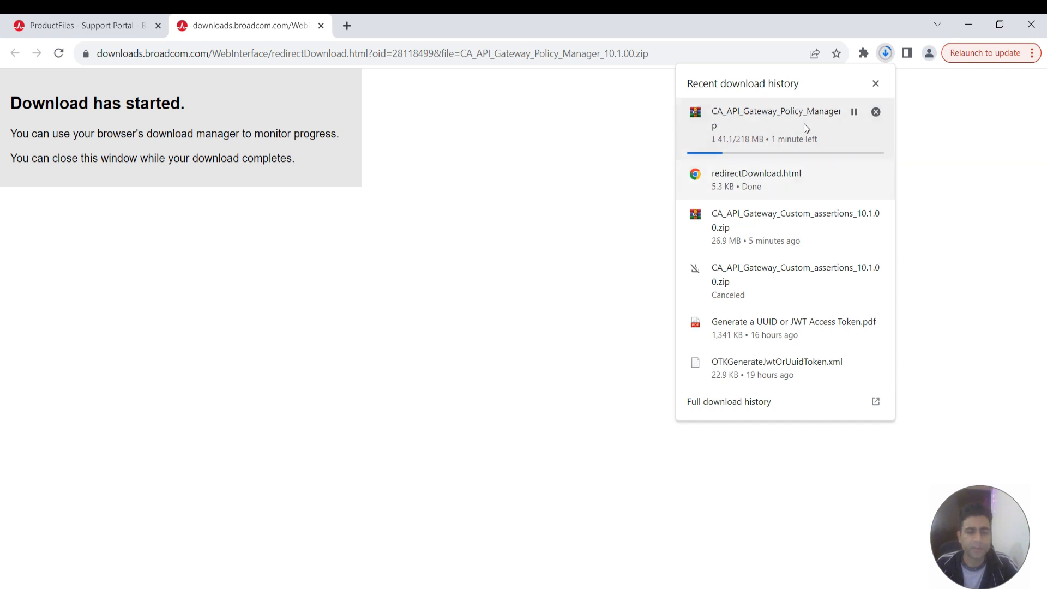
mouse_move(770, 133)
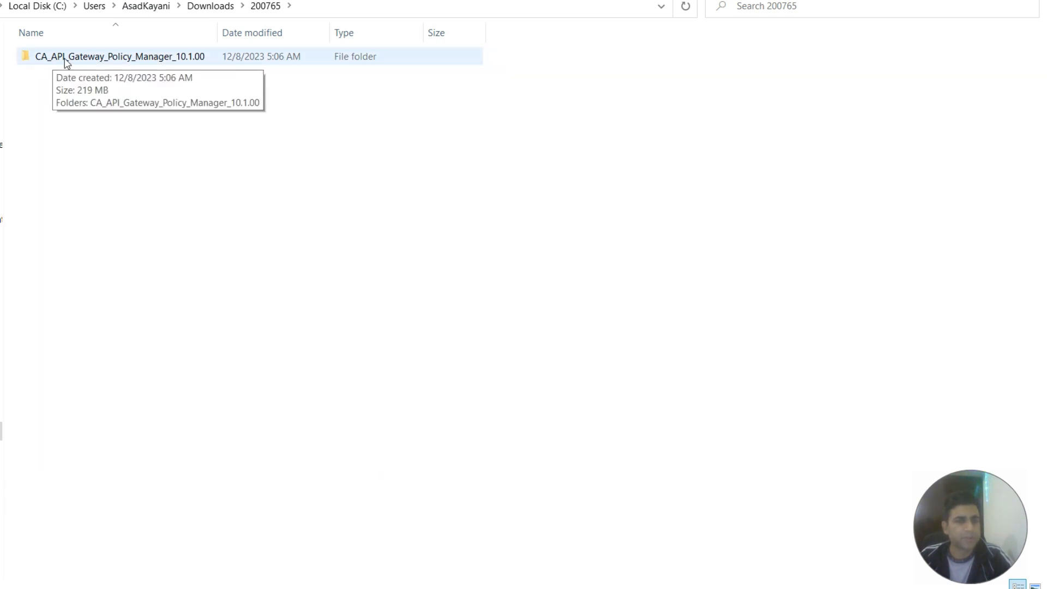
Open the extracted CA_API_Gateway_Policy_Manager_10.1.00 folder with the installer and tar.gz archive
left_click(109, 55)
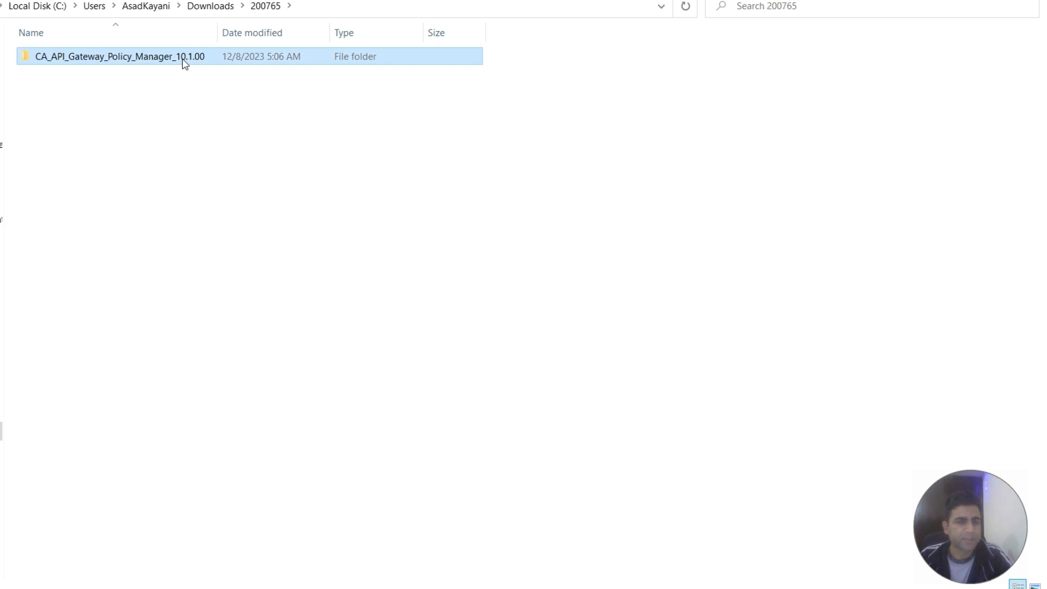
double_click(116, 57)
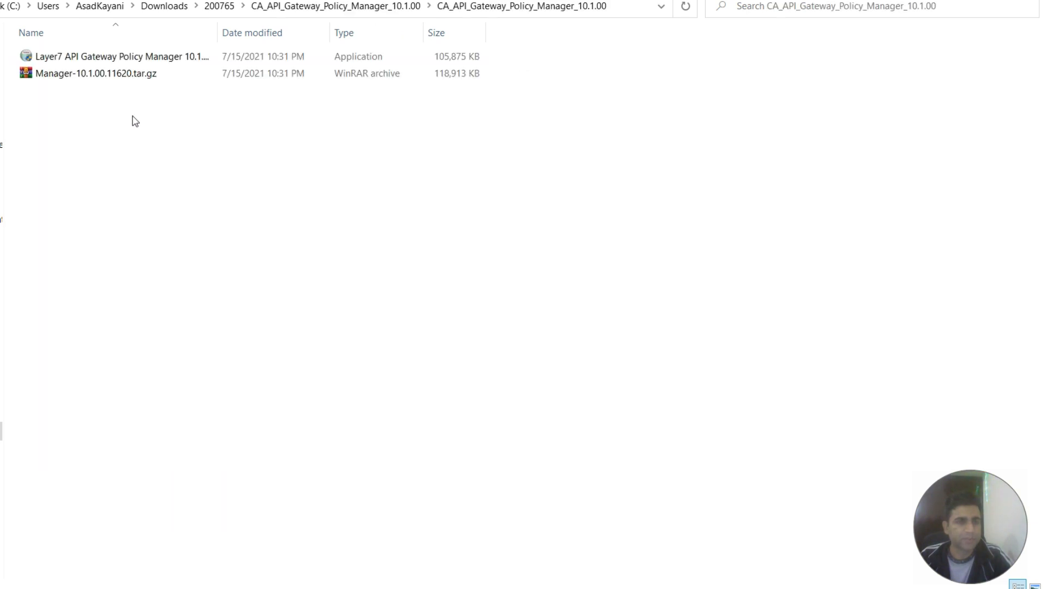